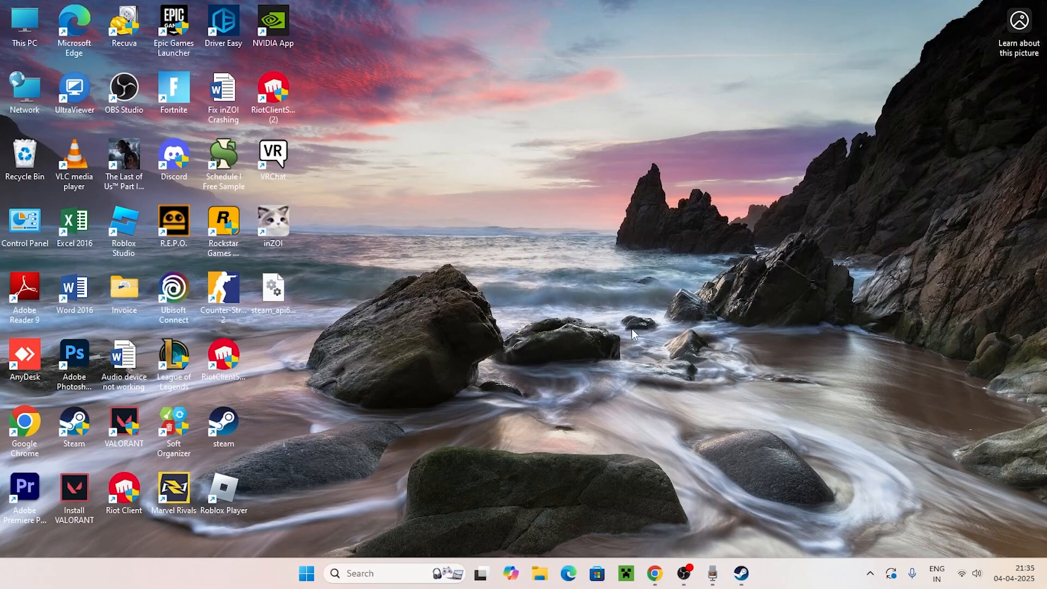
mouse_move(654, 351)
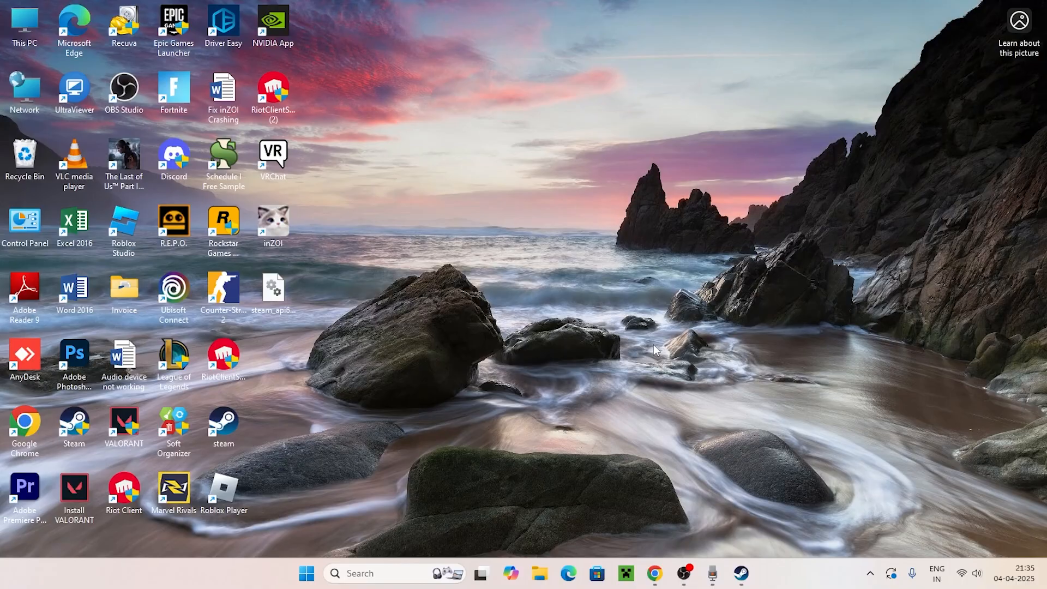
mouse_move(668, 356)
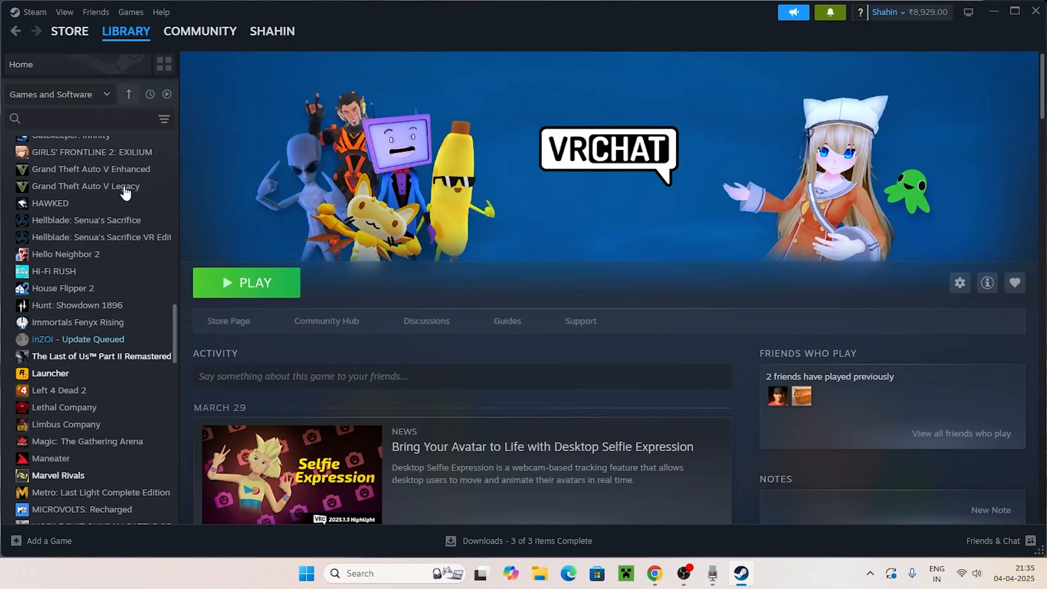
- Browse VRChat's local files from its Manage menu in the Steam library
scroll(down, 3)
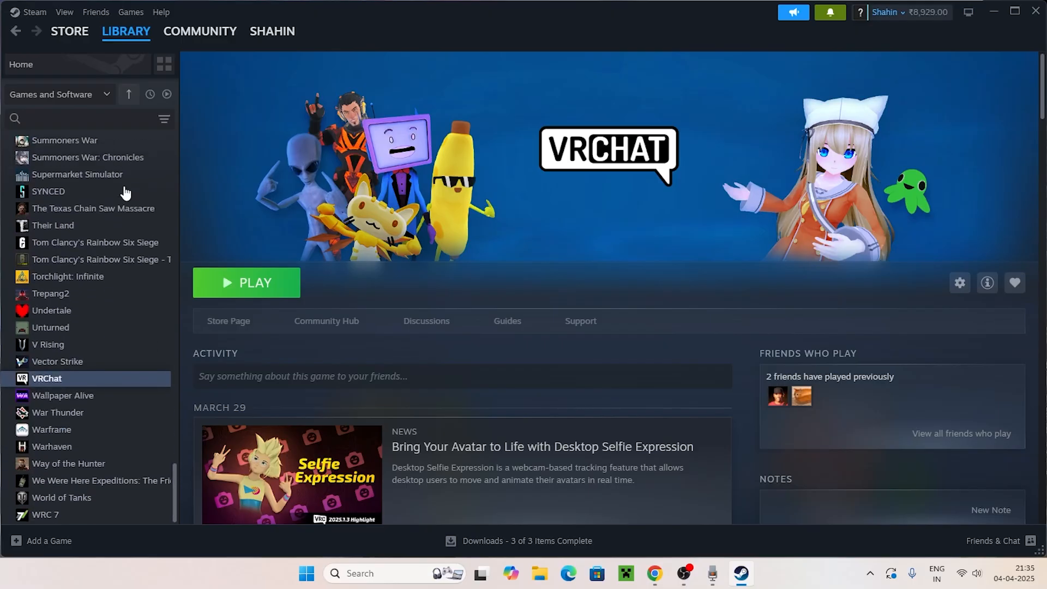
mouse_move(51, 310)
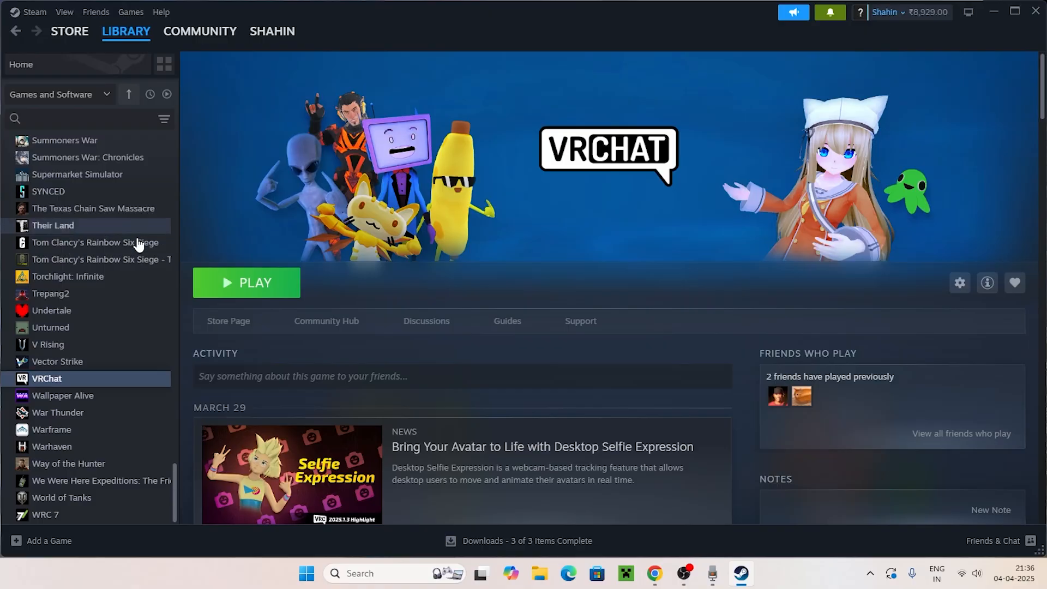
right_click(46, 379)
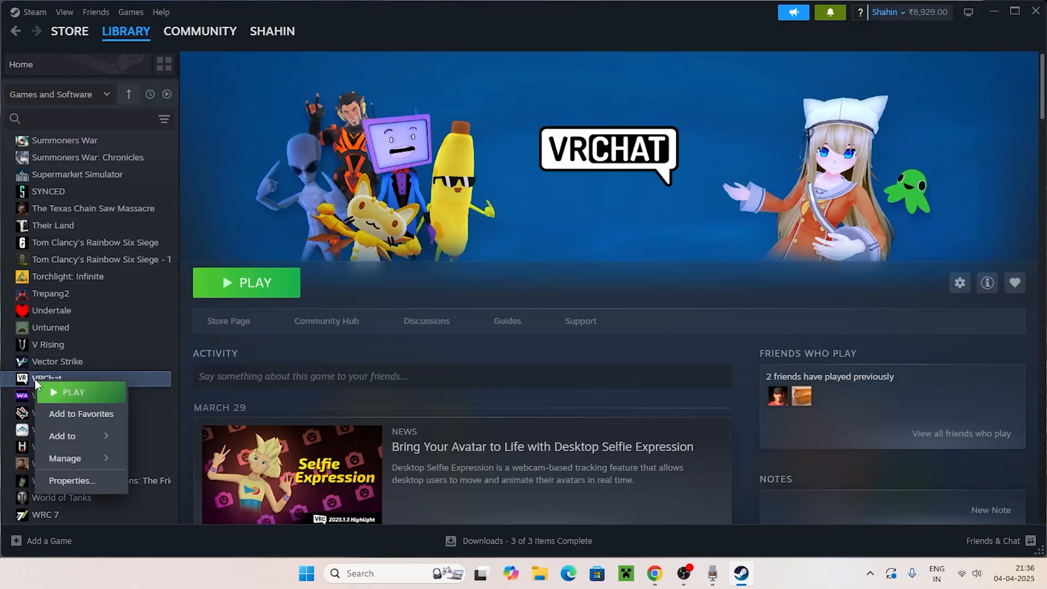
click(65, 458)
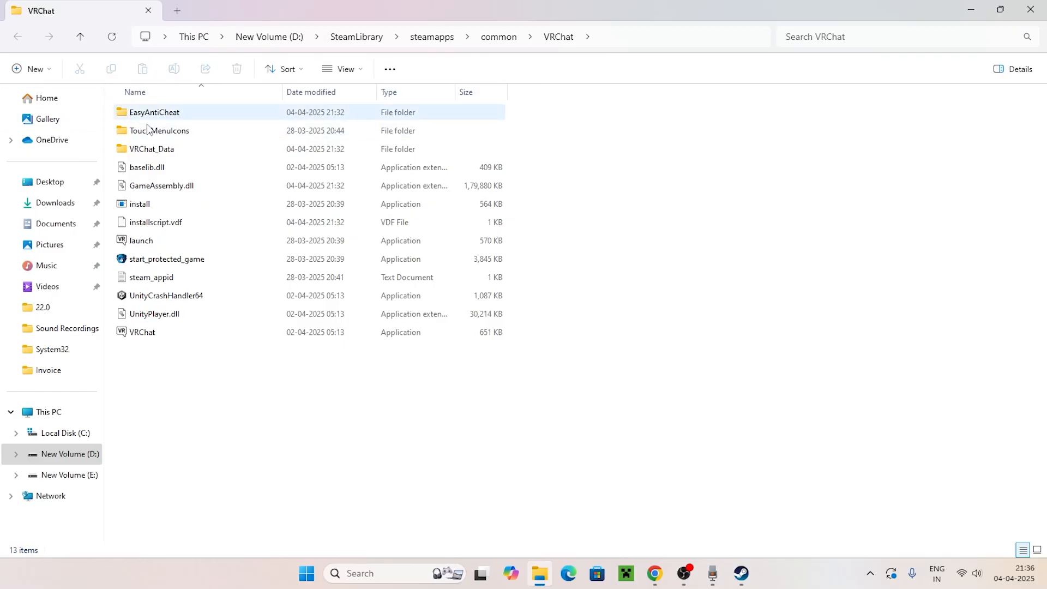
mouse_move(218, 116)
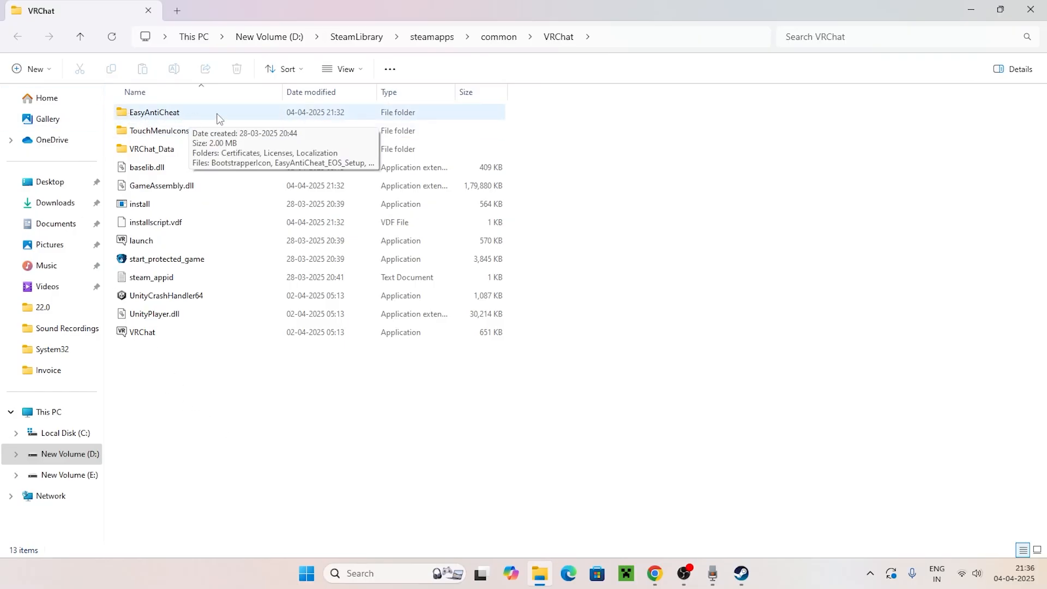
- Open the EasyAntiCheat folder in VRChat's install directory
double_click(154, 112)
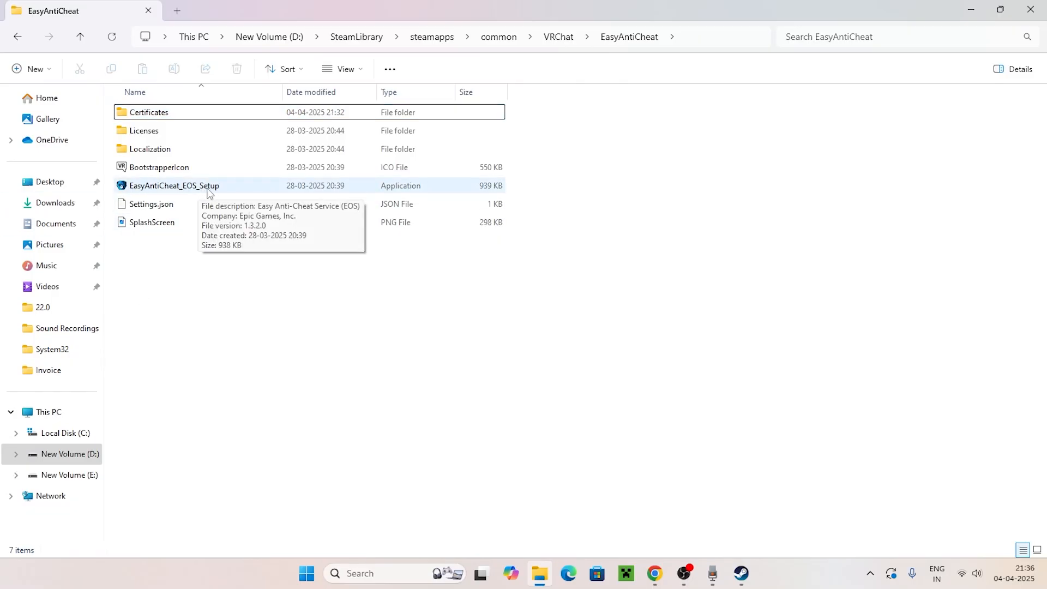
- Create a shortcut to EasyAntiCheat_EOS_Setup from the extended context menu
right_click(173, 185)
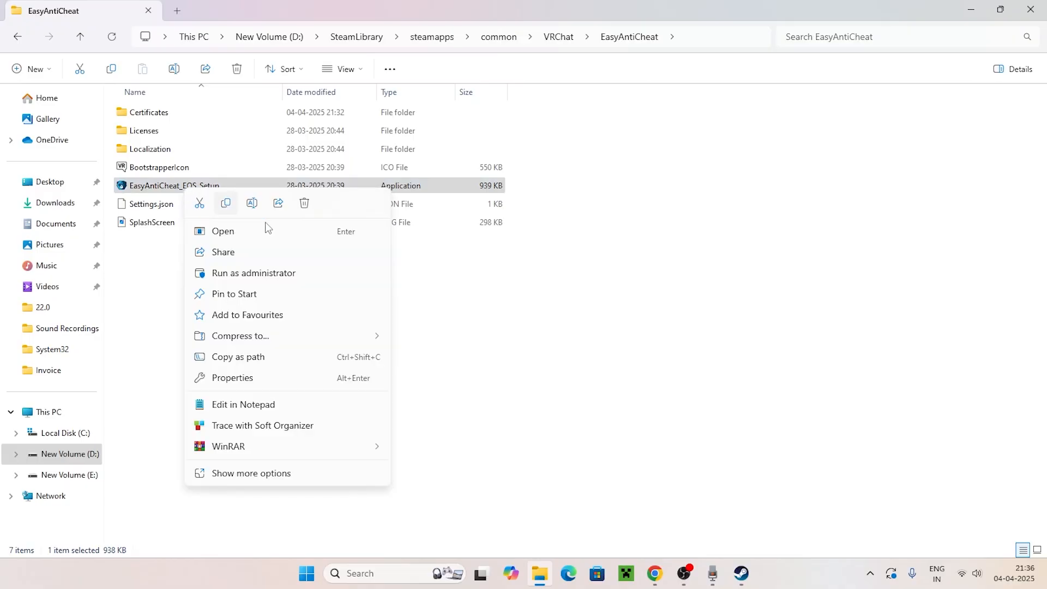
mouse_move(243, 477)
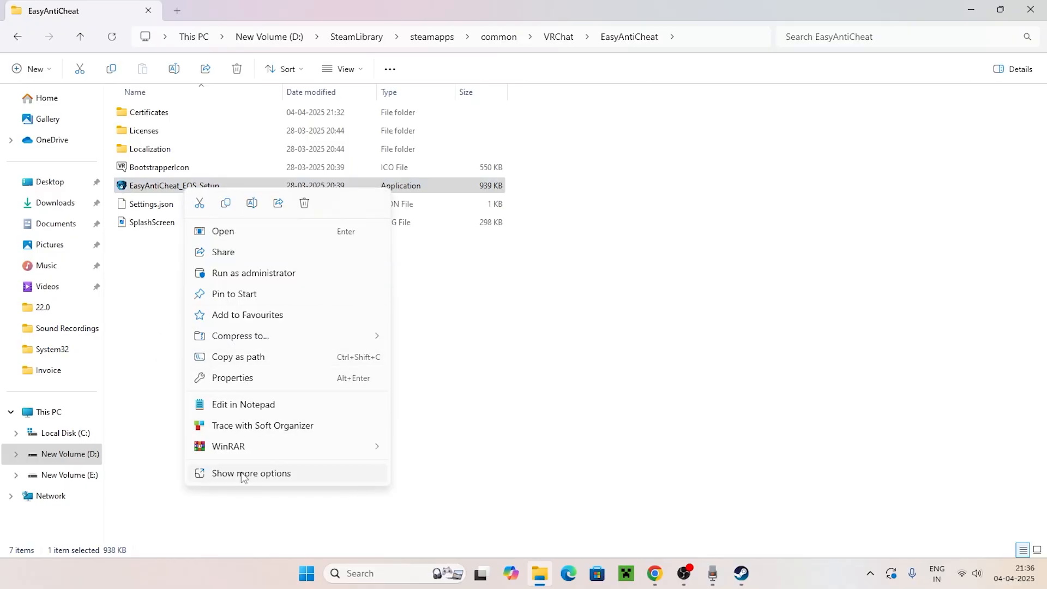
click(251, 473)
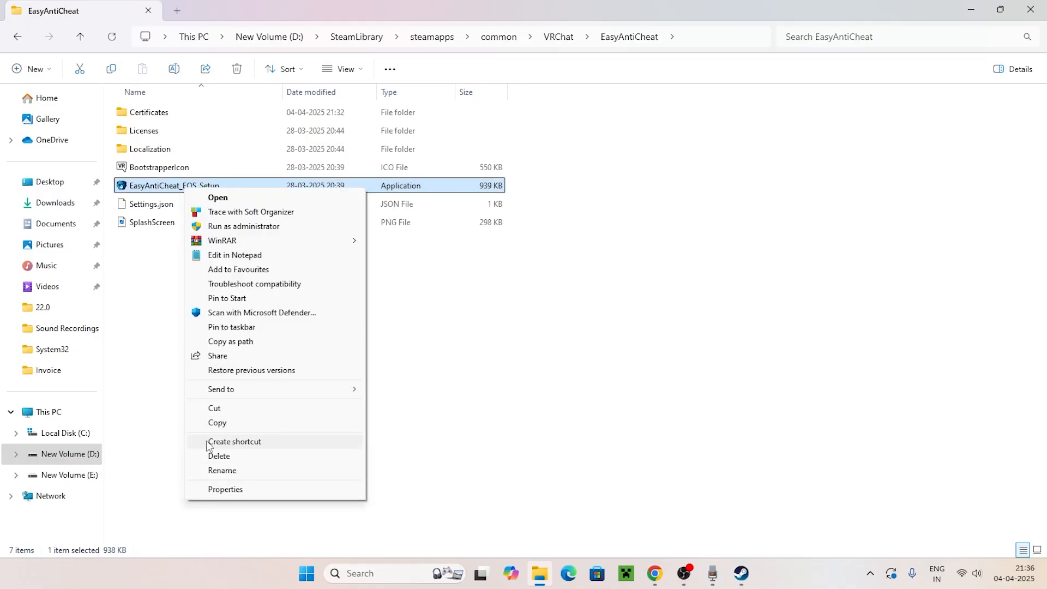
click(234, 441)
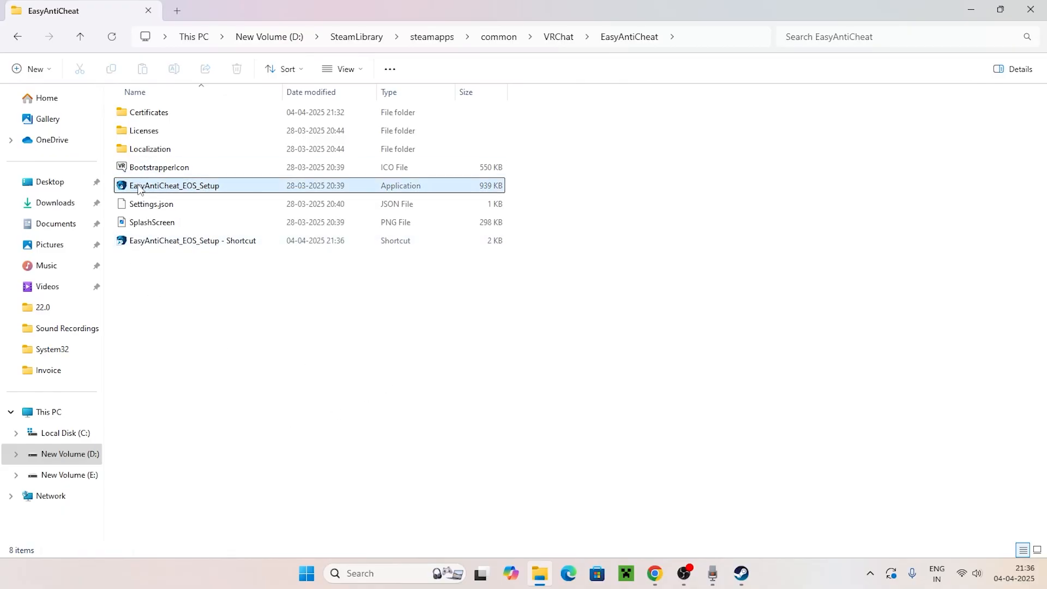
mouse_move(176, 247)
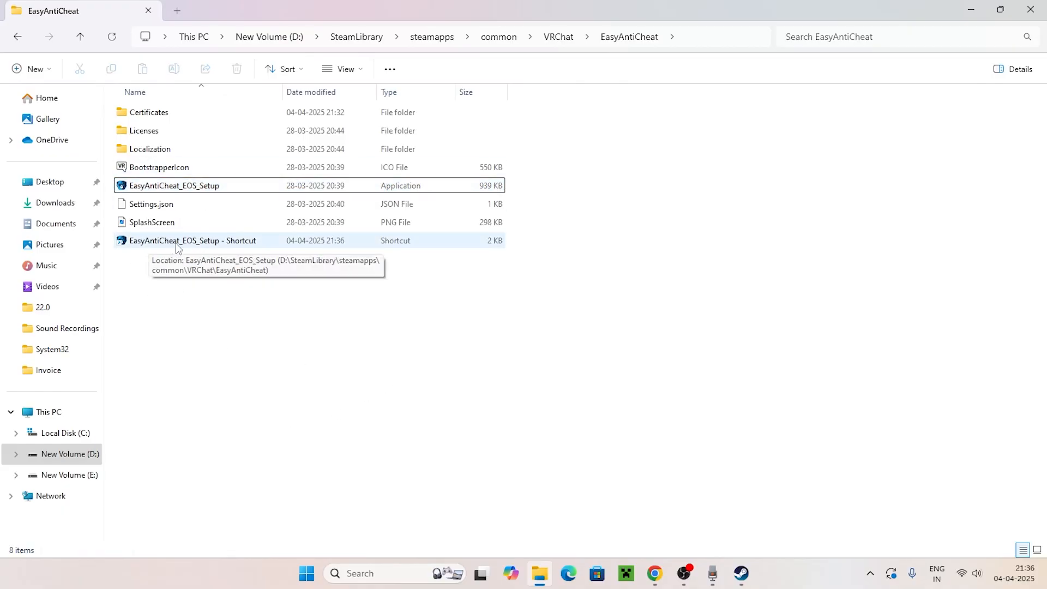
- Open the Properties of the EasyAntiCheat_EOS_Setup shortcut
right_click(177, 240)
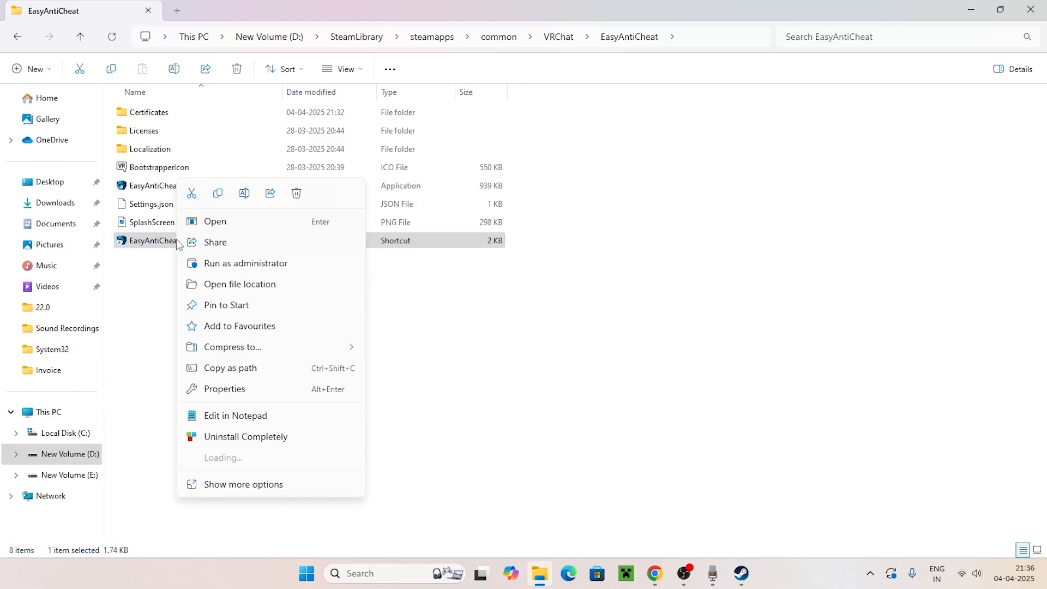
click(243, 485)
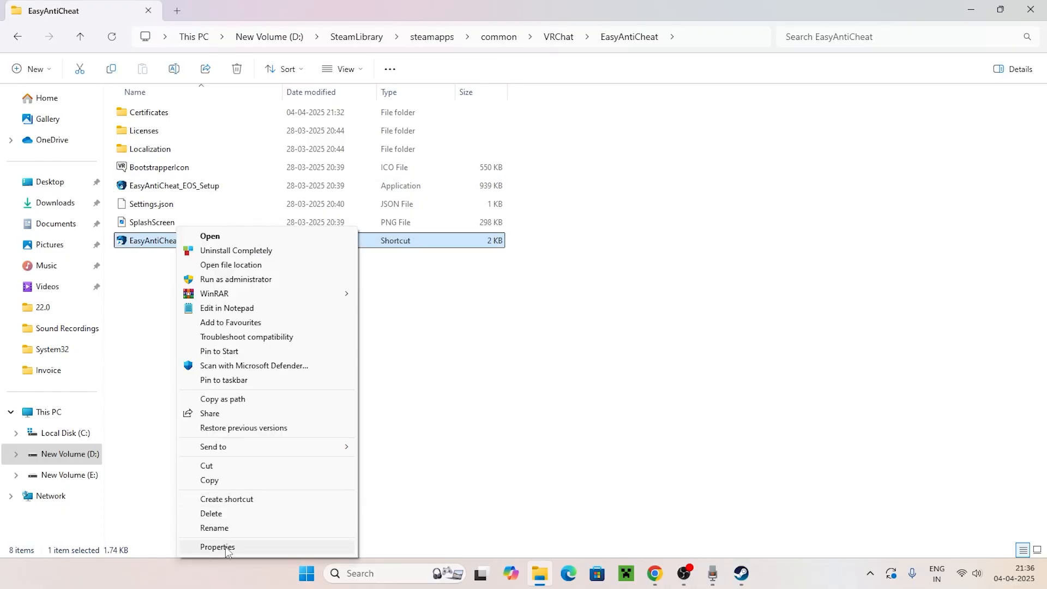
click(218, 547)
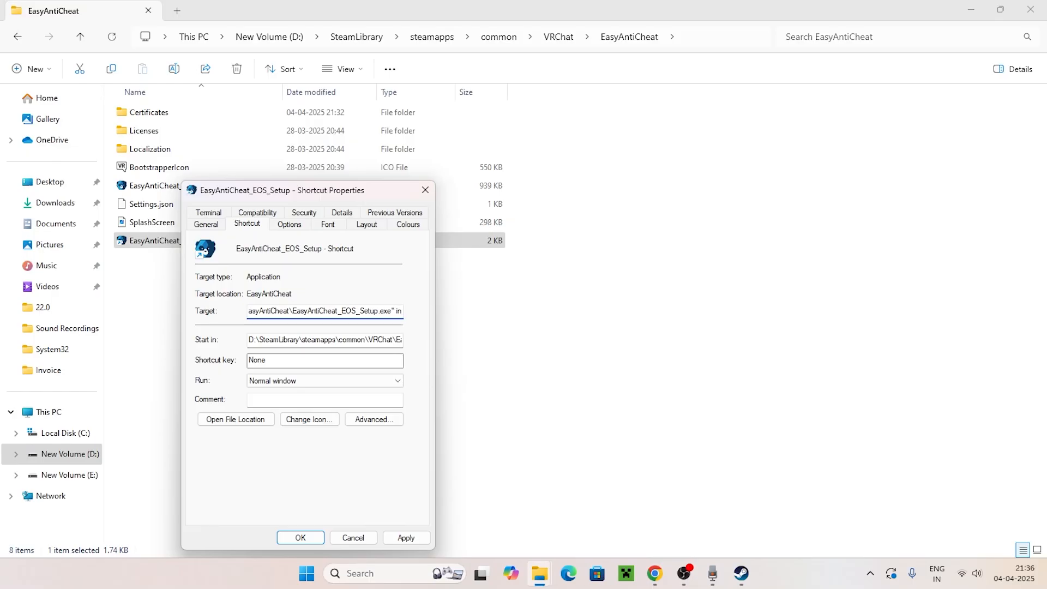
- Append the 'install' argument to the shortcut's Target, fix the quote error, and save
text(install prod-fn)
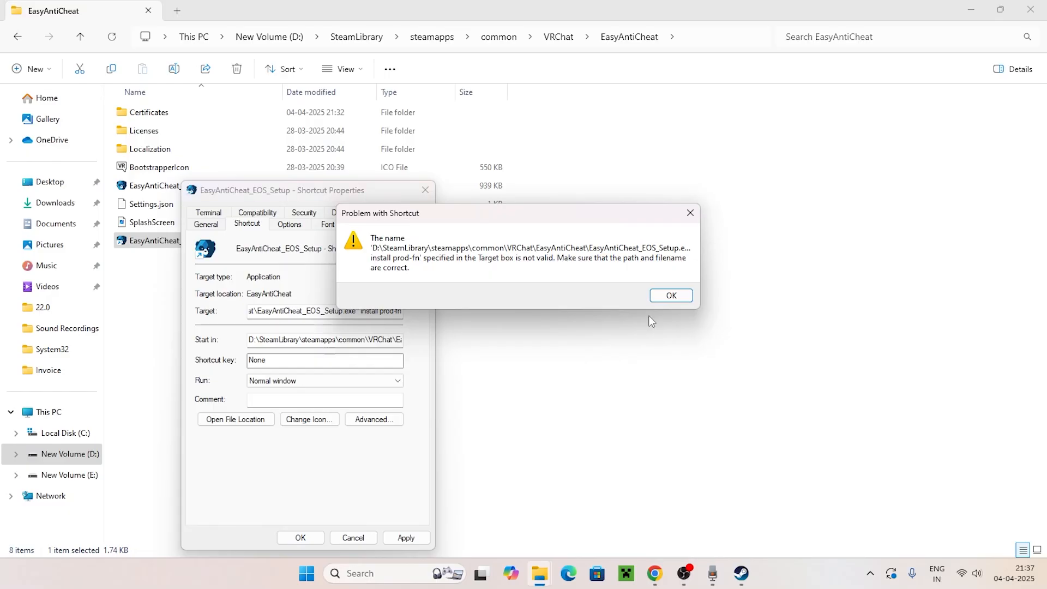
click(671, 295)
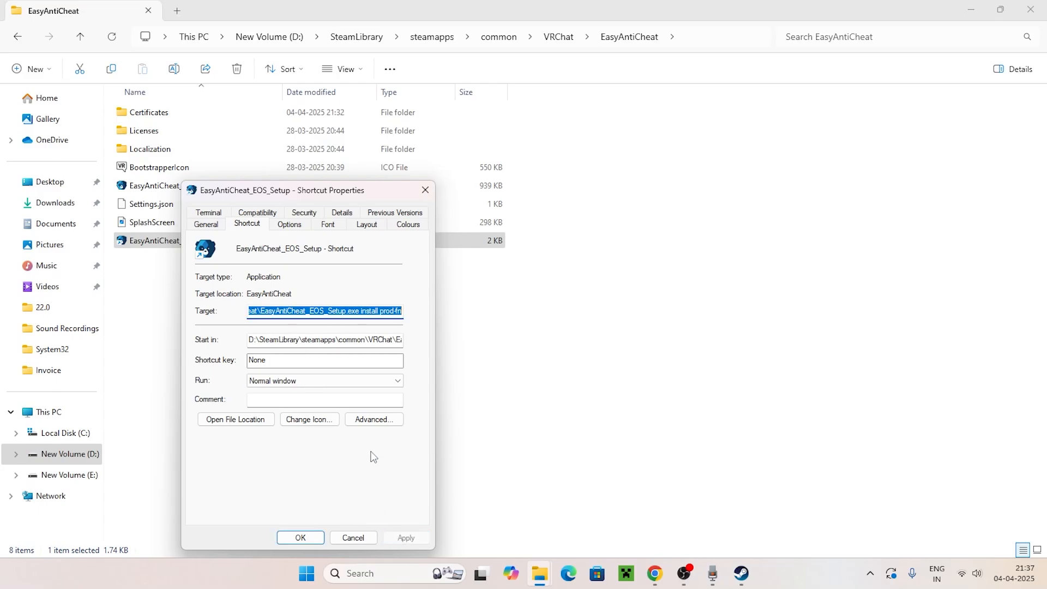
click(360, 310)
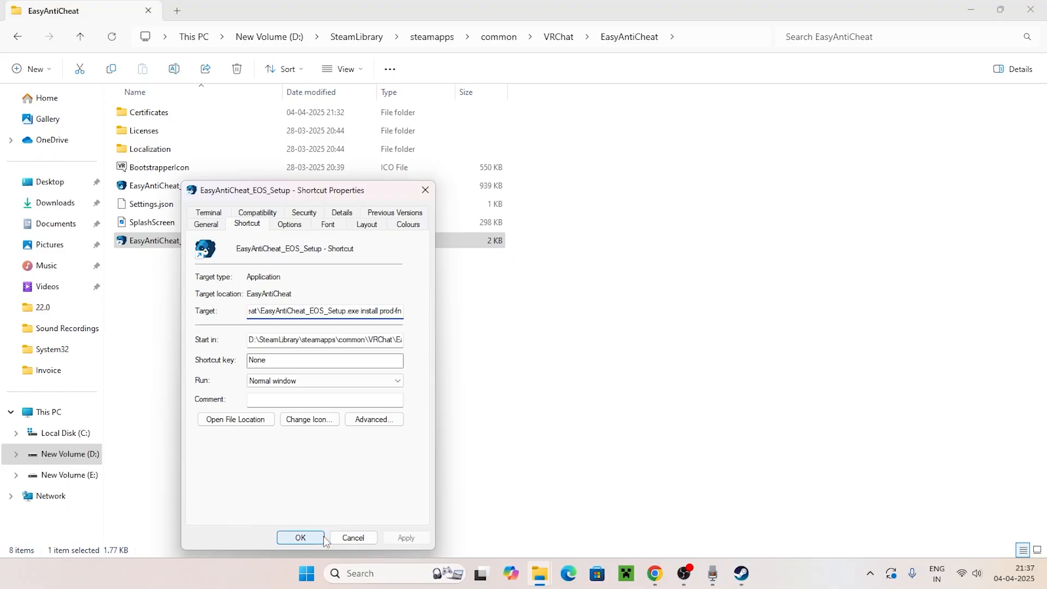
click(300, 538)
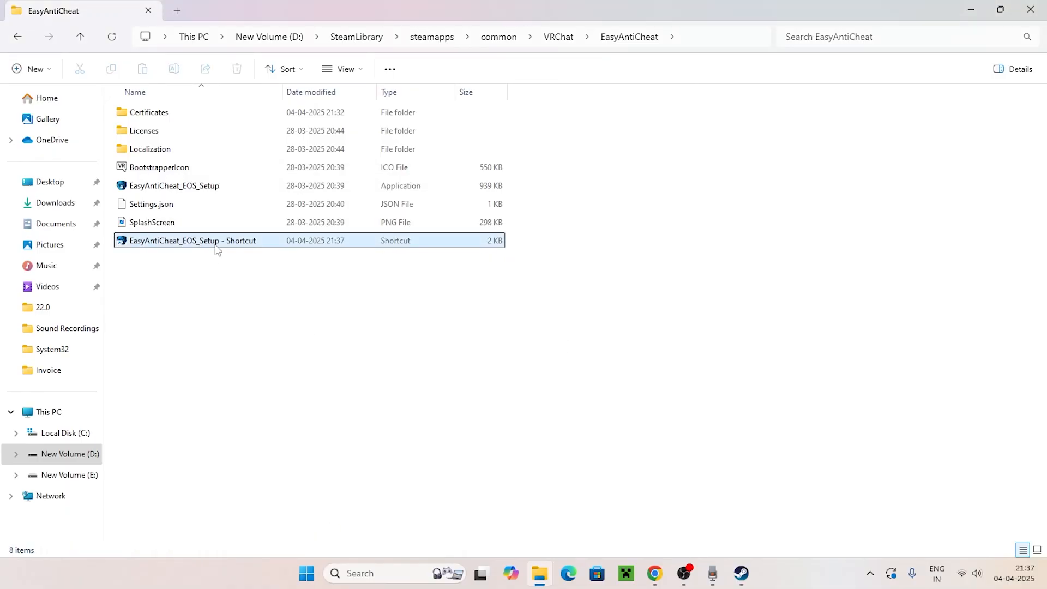
click(191, 240)
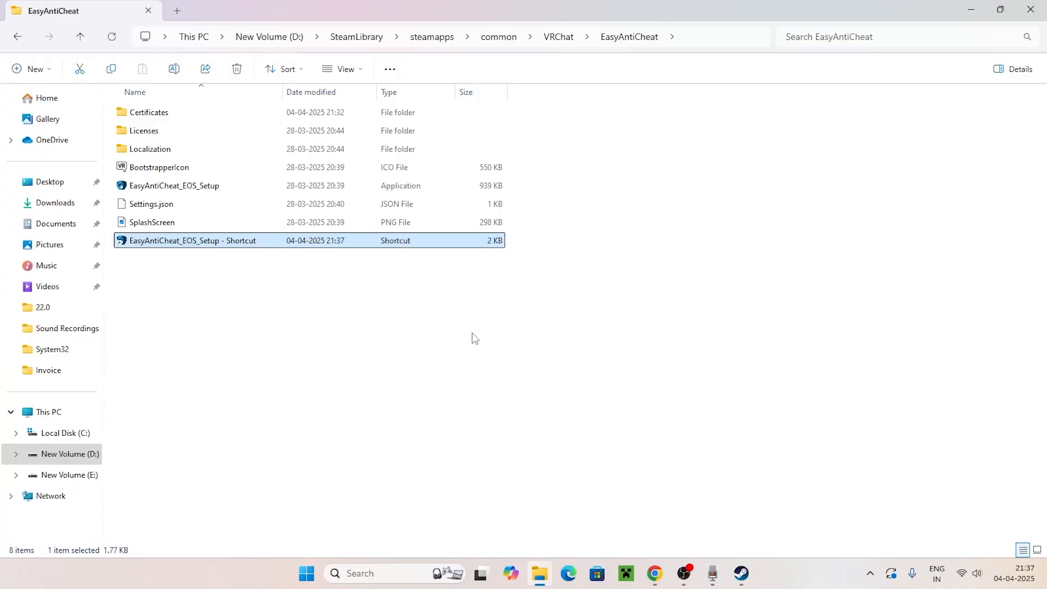
- Open VRChat's game Properties in Steam
click(740, 574)
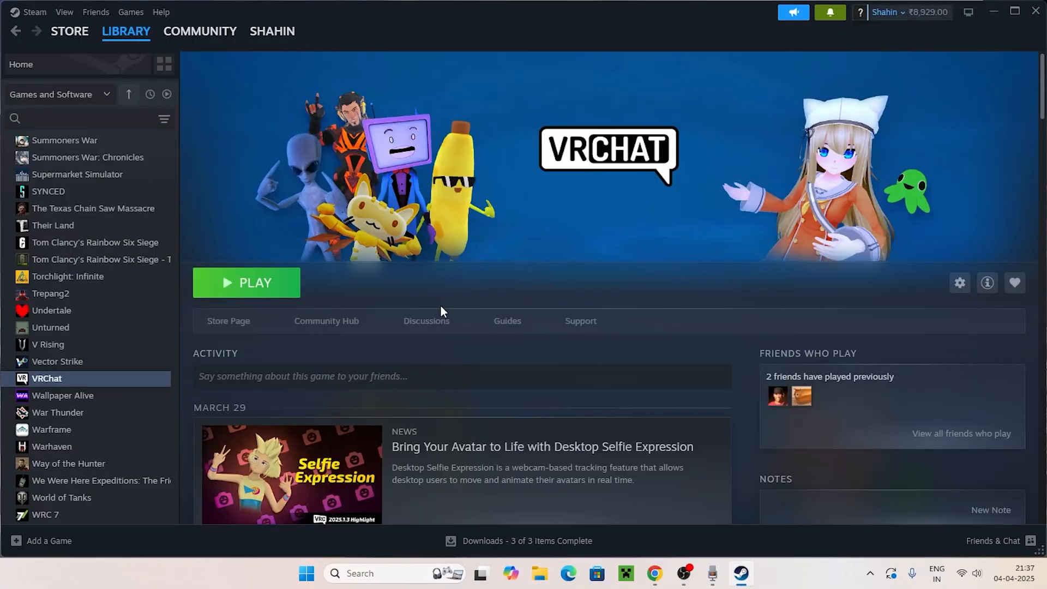
right_click(47, 378)
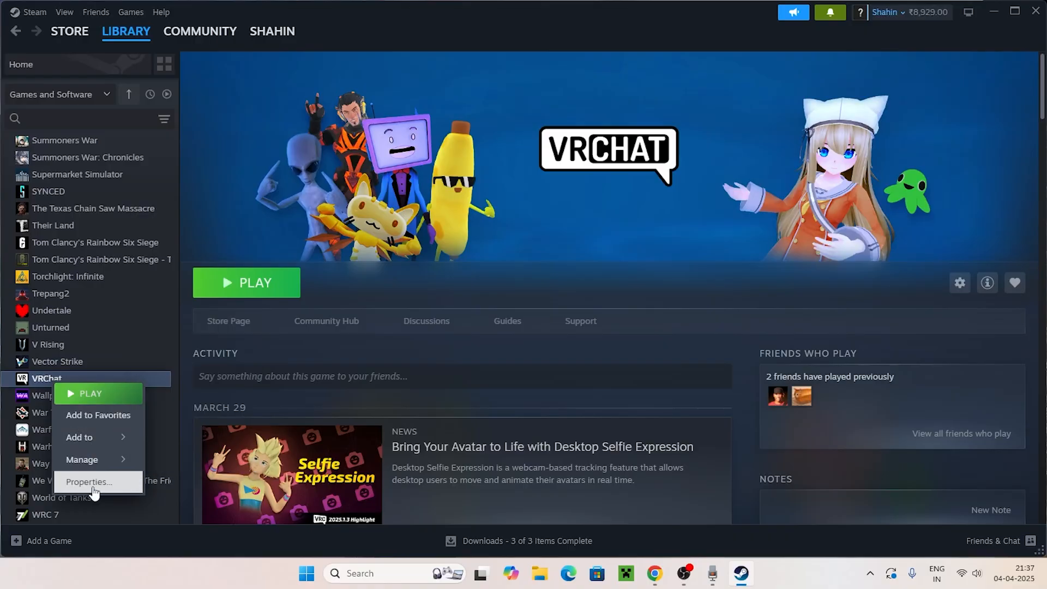
click(87, 482)
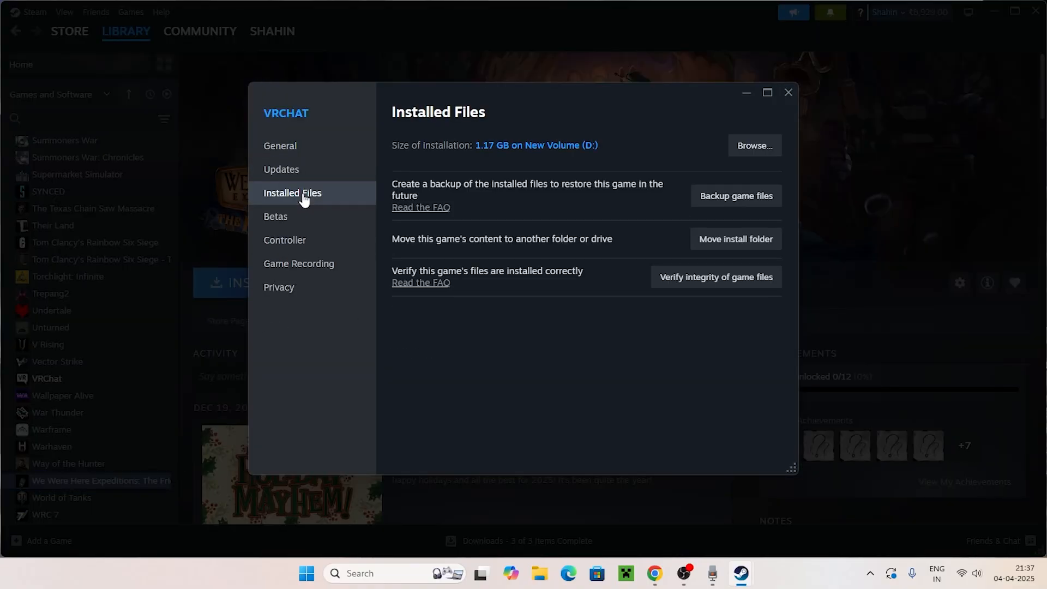
- Show the Installed Files section of VRChat's Steam properties
click(716, 276)
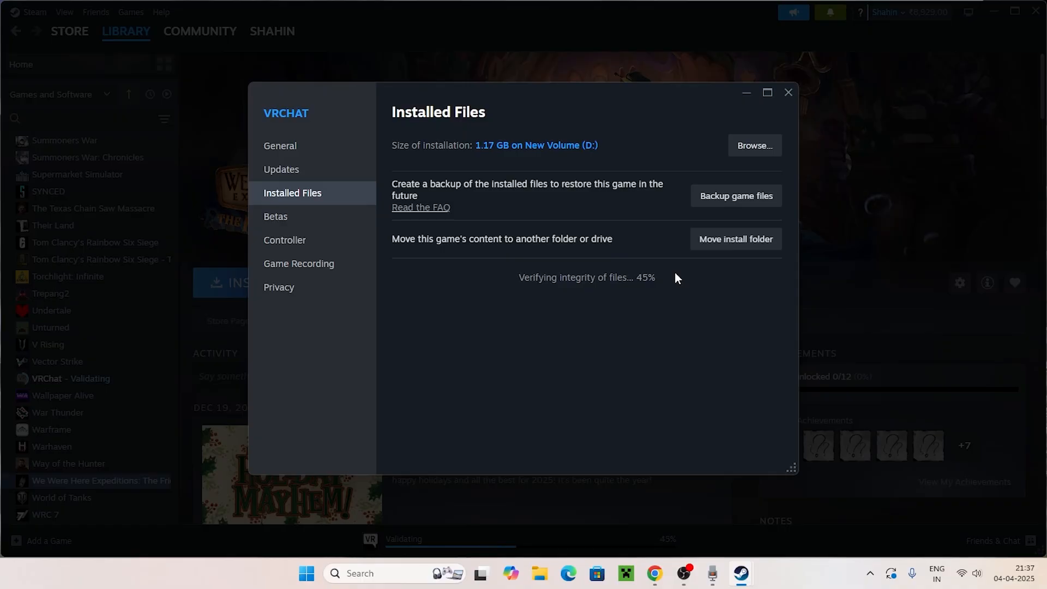
mouse_move(551, 312)
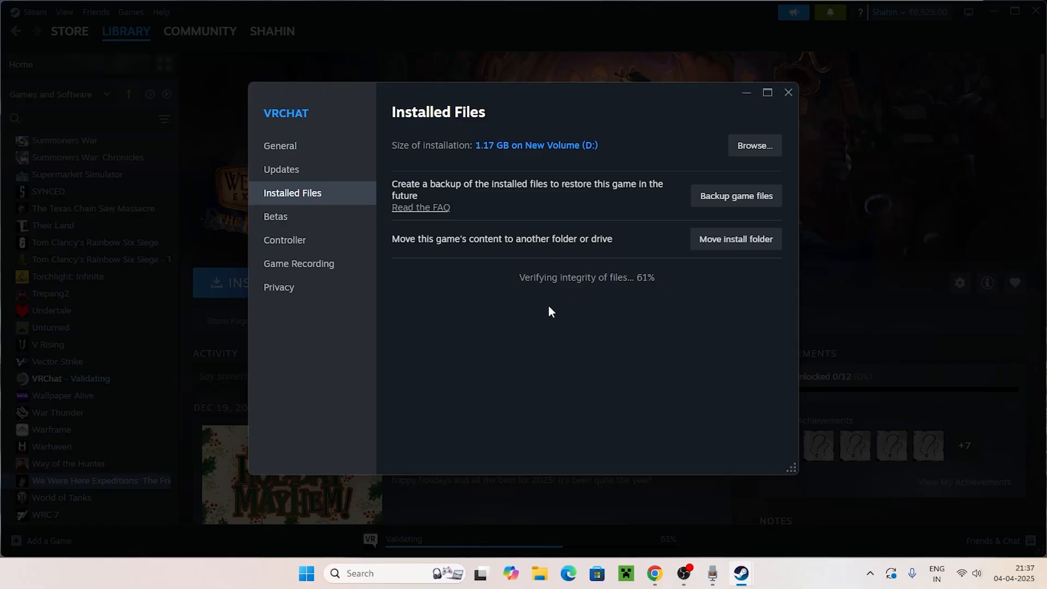
mouse_move(541, 371)
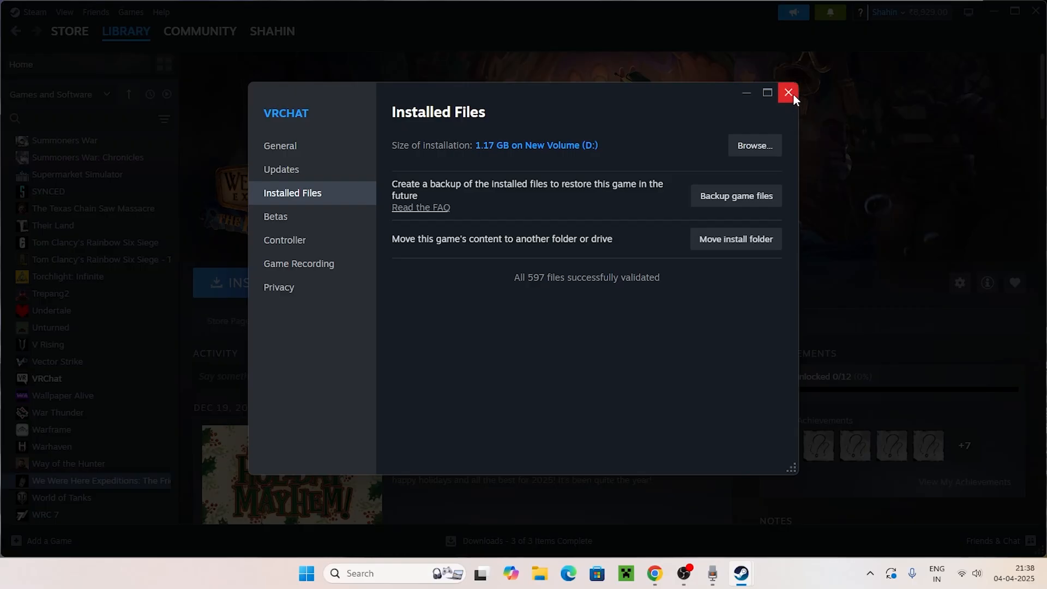
mouse_move(545, 288)
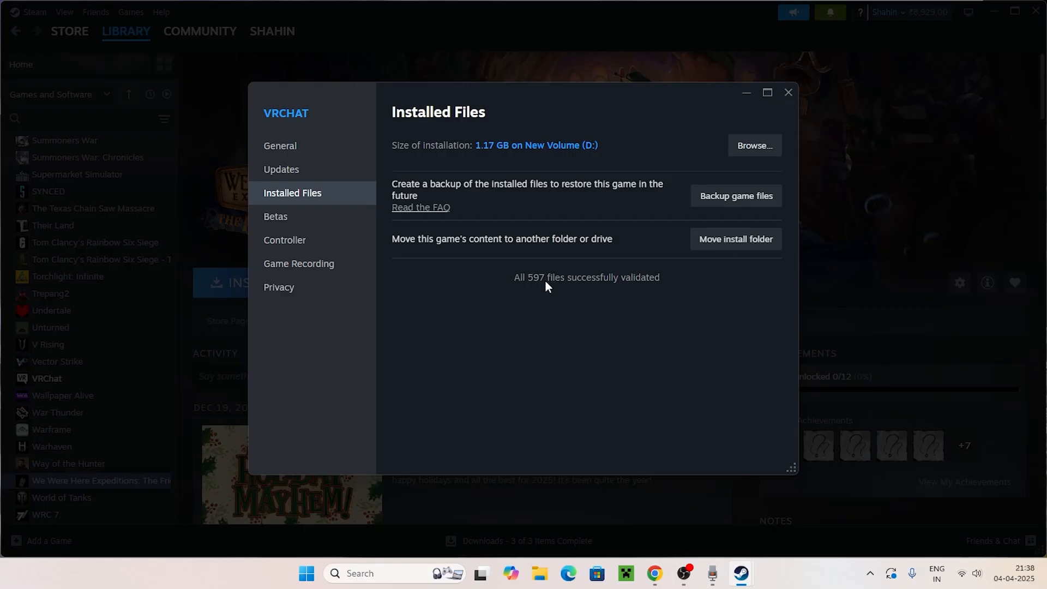
mouse_move(629, 285)
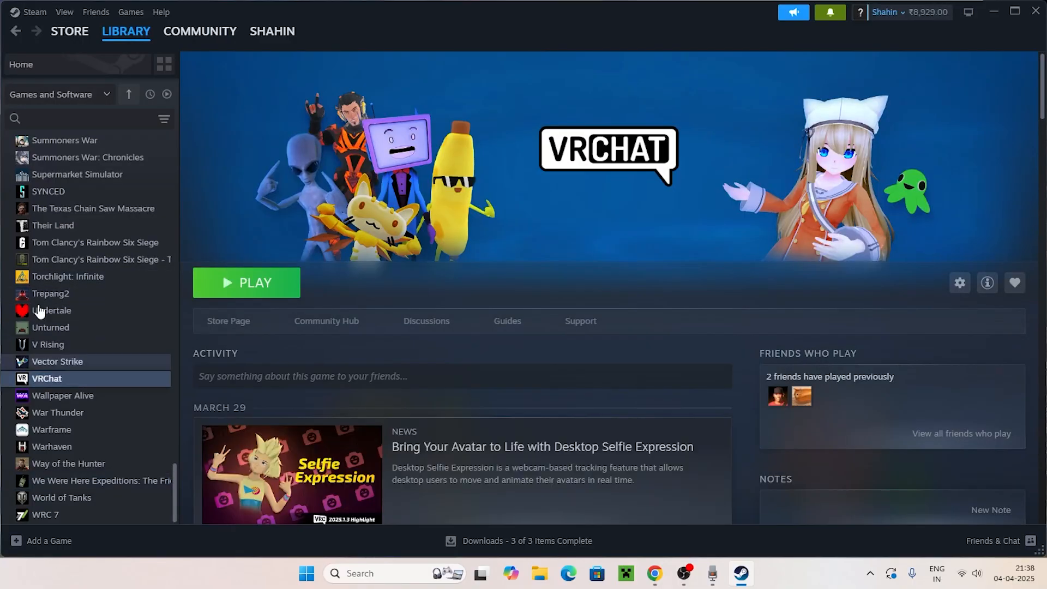
mouse_move(270, 296)
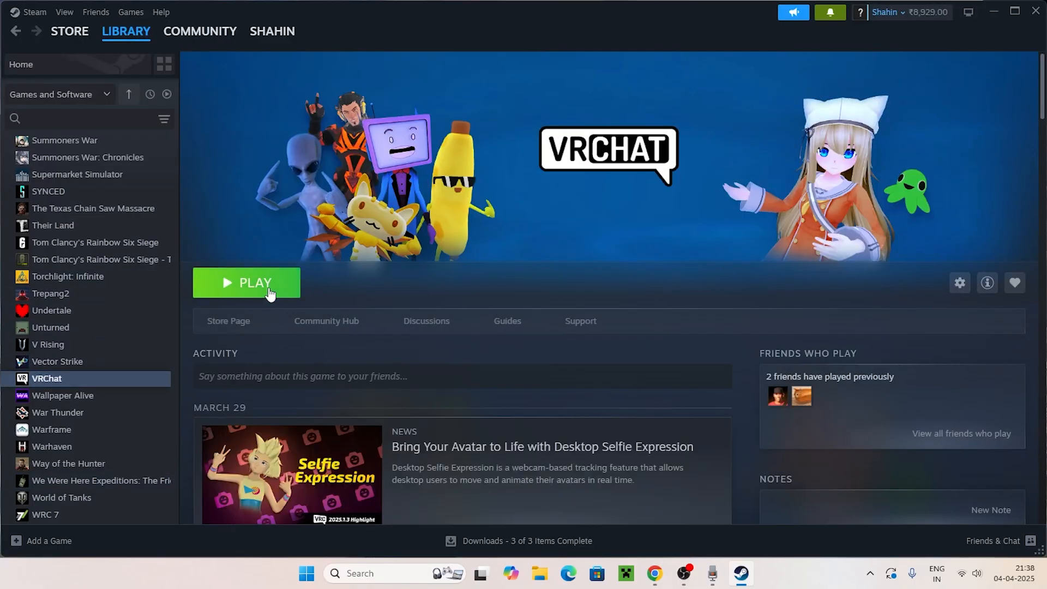